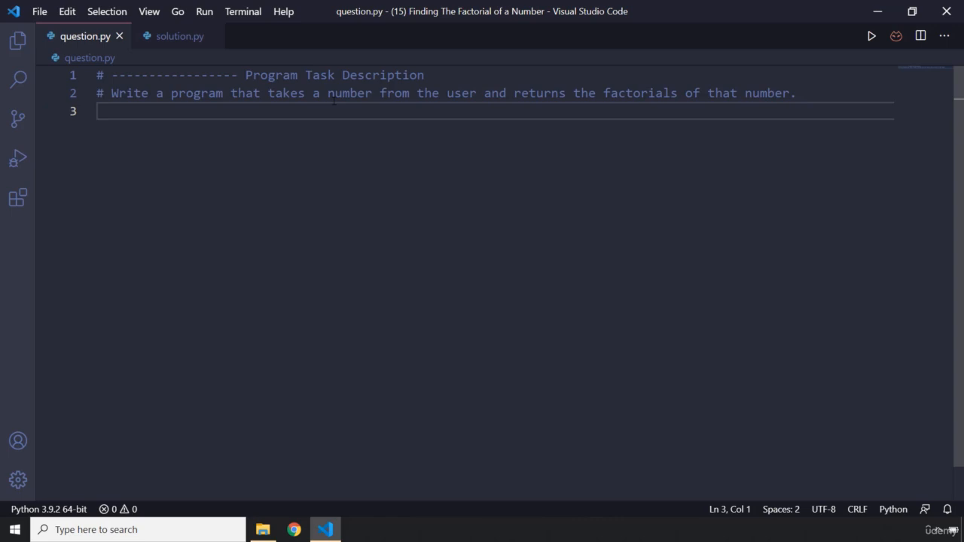
mouse_move(152, 44)
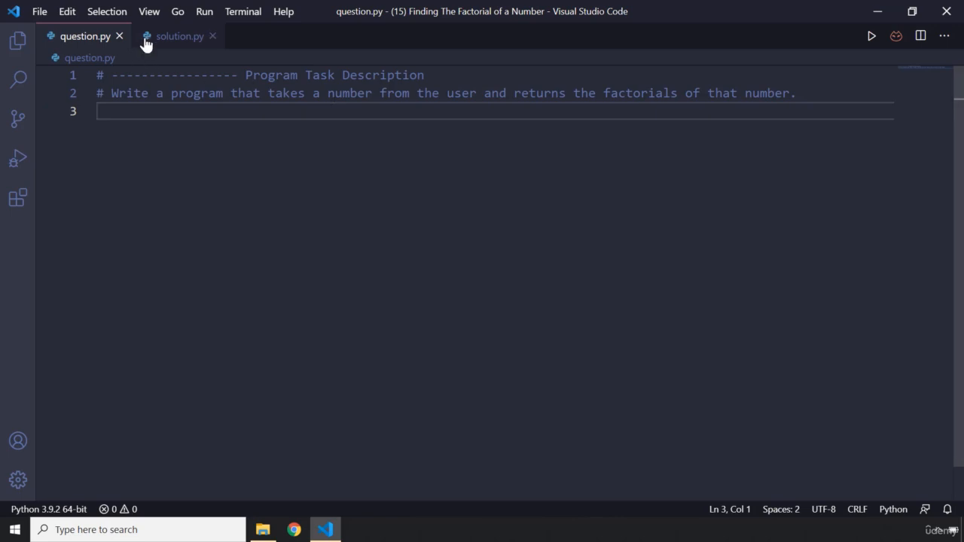
In solution.py, write number = int(input("Enter a Number: ")) to read the user's number.
click(177, 36)
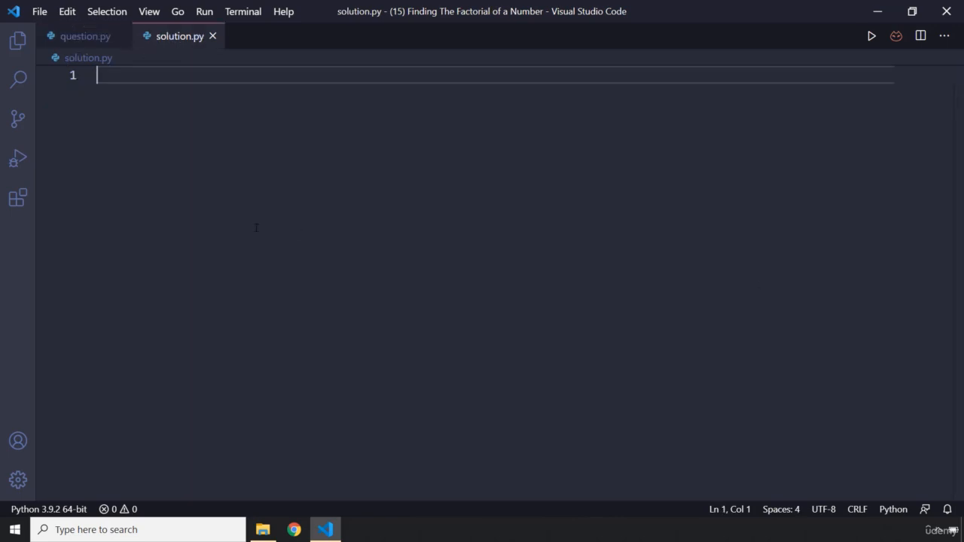
text(number)
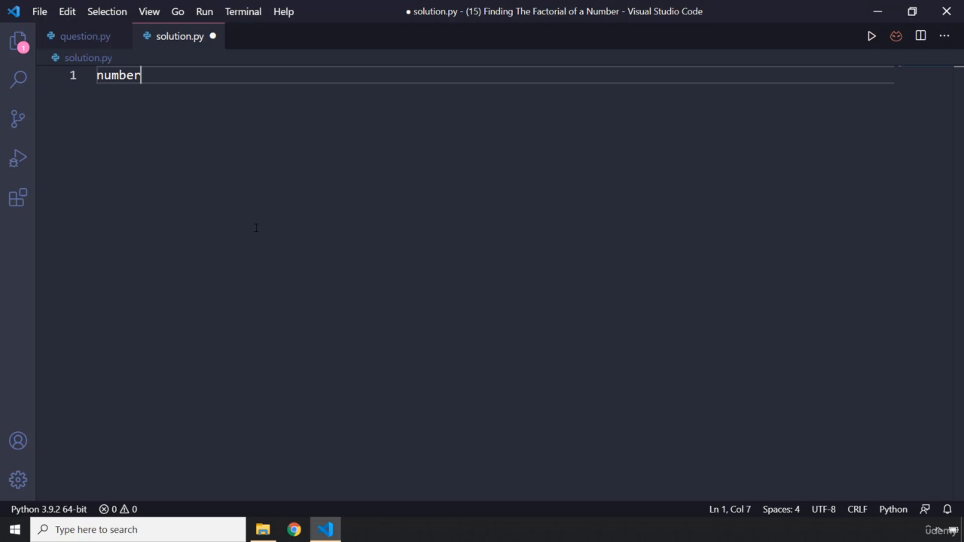
text(= int)
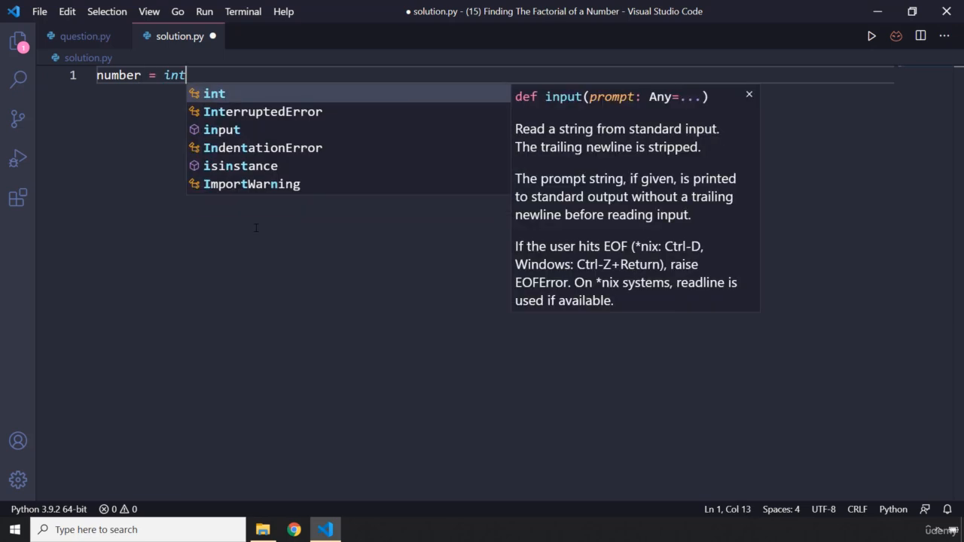
text((input))
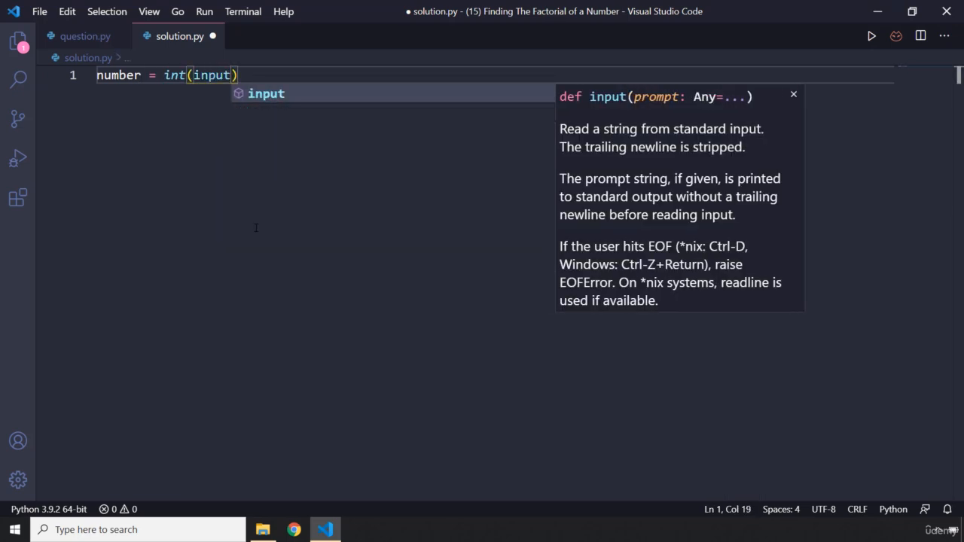
text(("Enter")
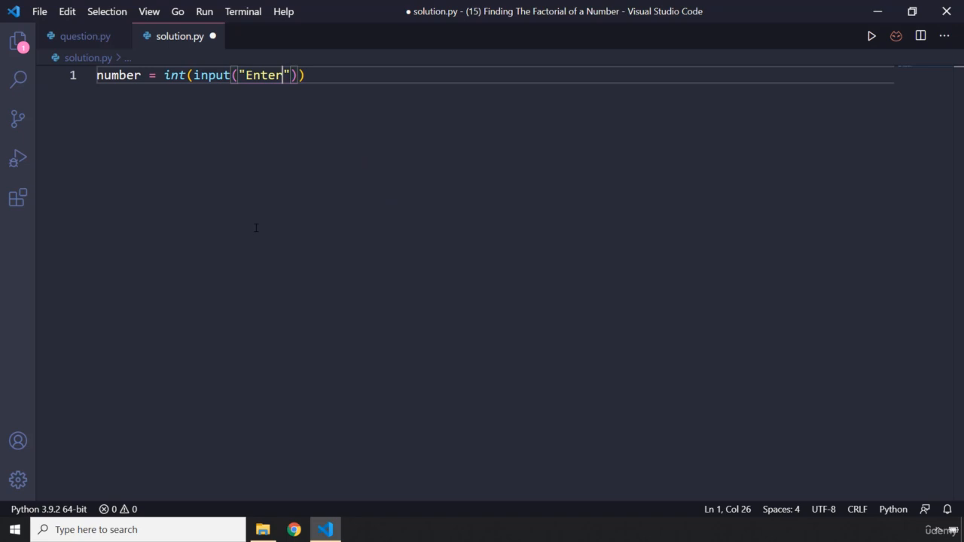
text(a Number:)
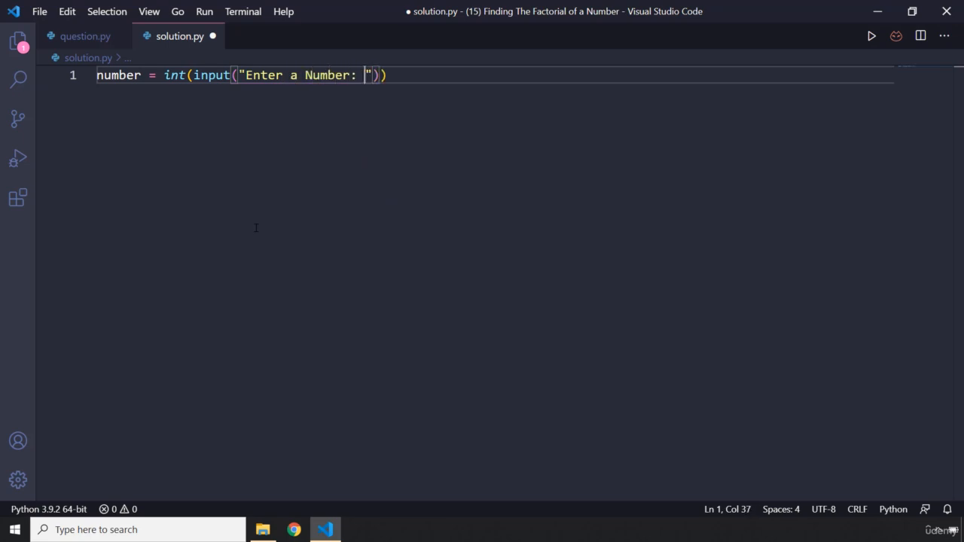
key(Enter)
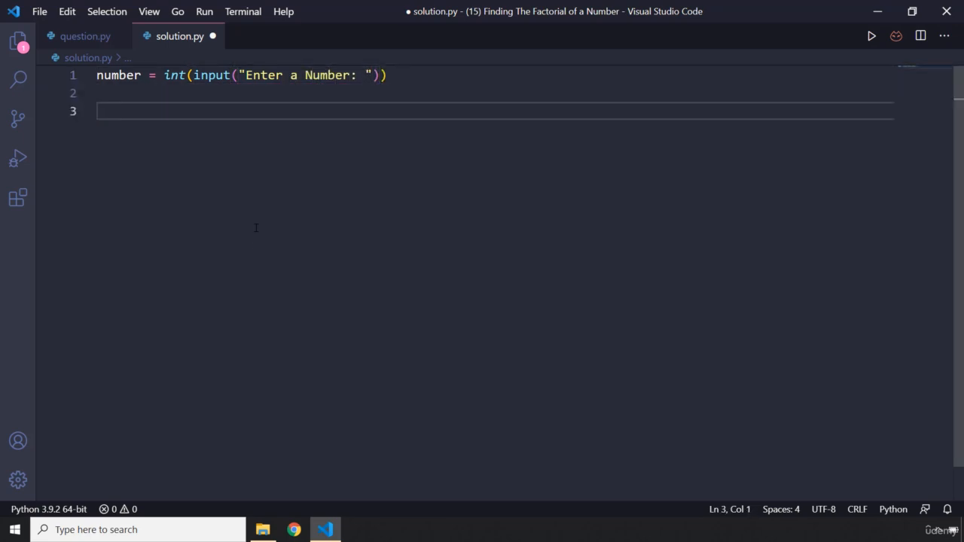
Initialise factorial = 1 on the following line.
text(factori)
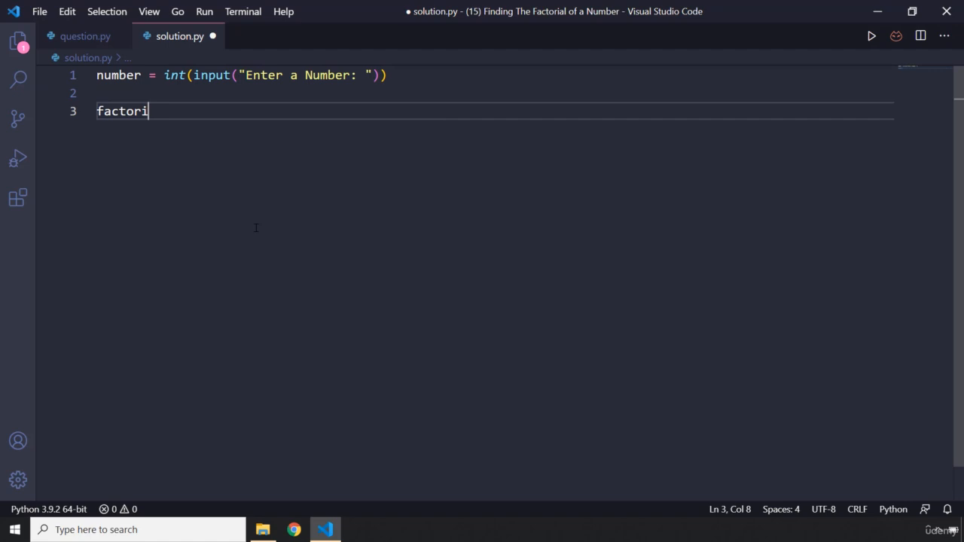
text(al = 1)
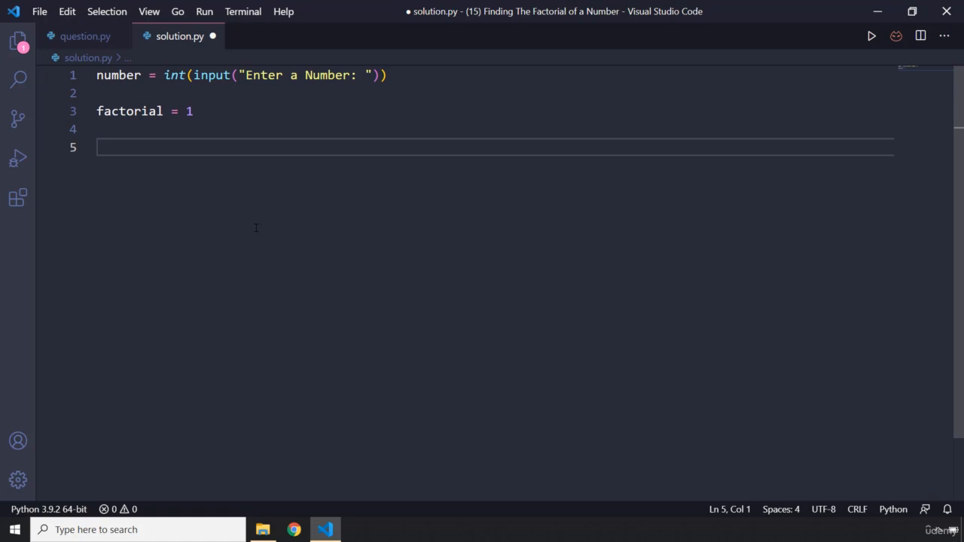
mouse_move(142, 120)
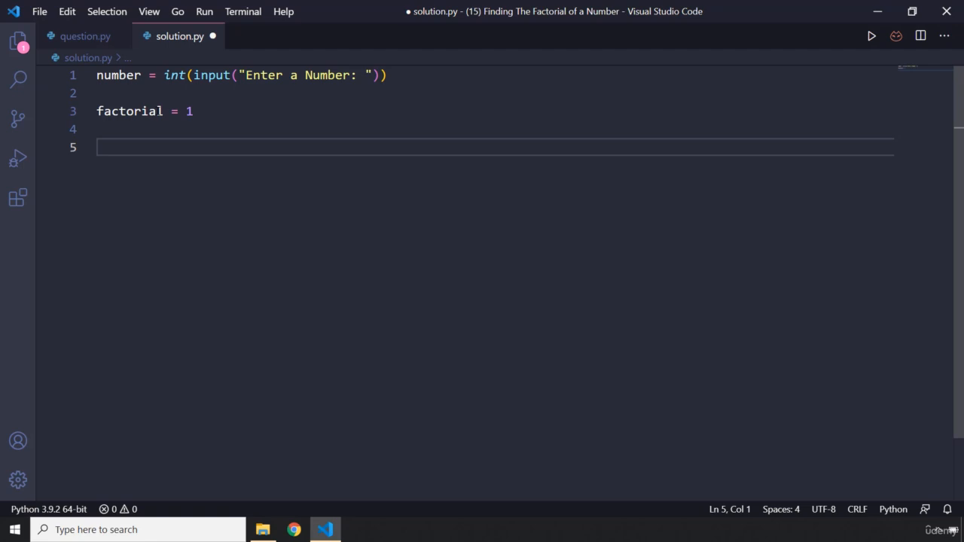
double_click(189, 110)
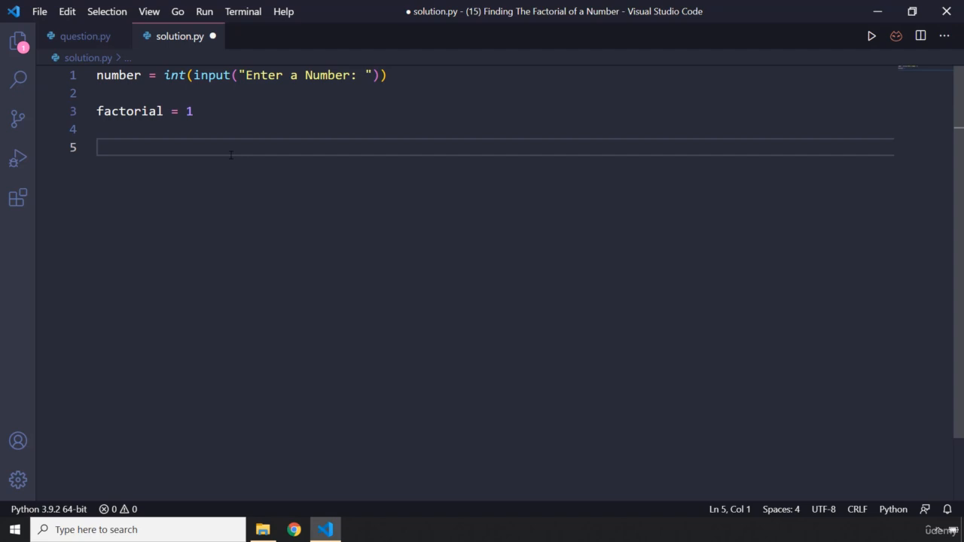
Add an if number < branch that prints a 'Please enter' message.
text(if number)
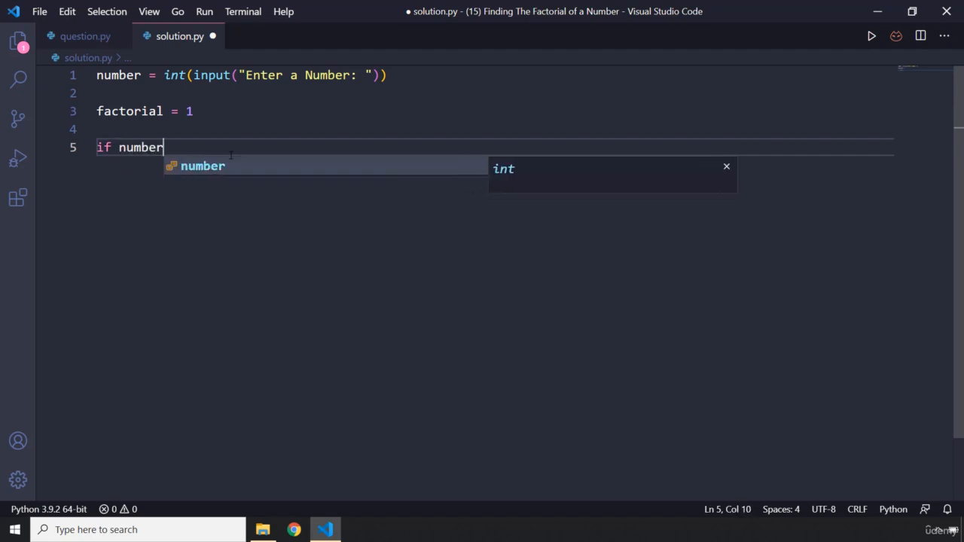
text(< 0:)
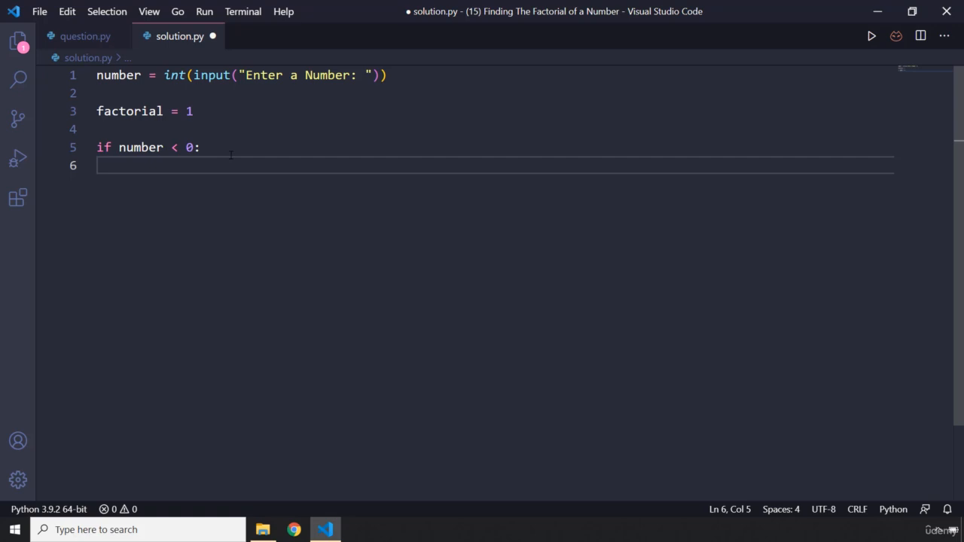
text(print())
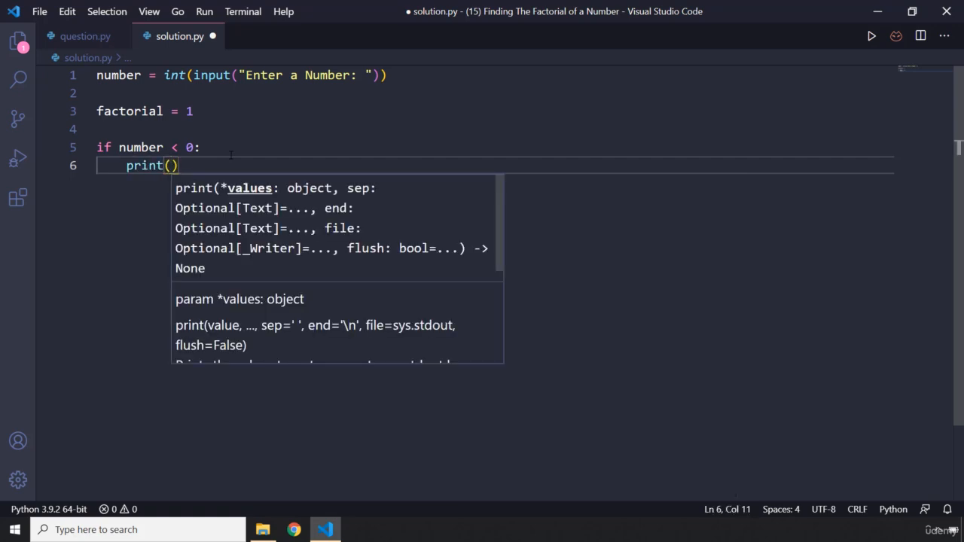
text("PLease")
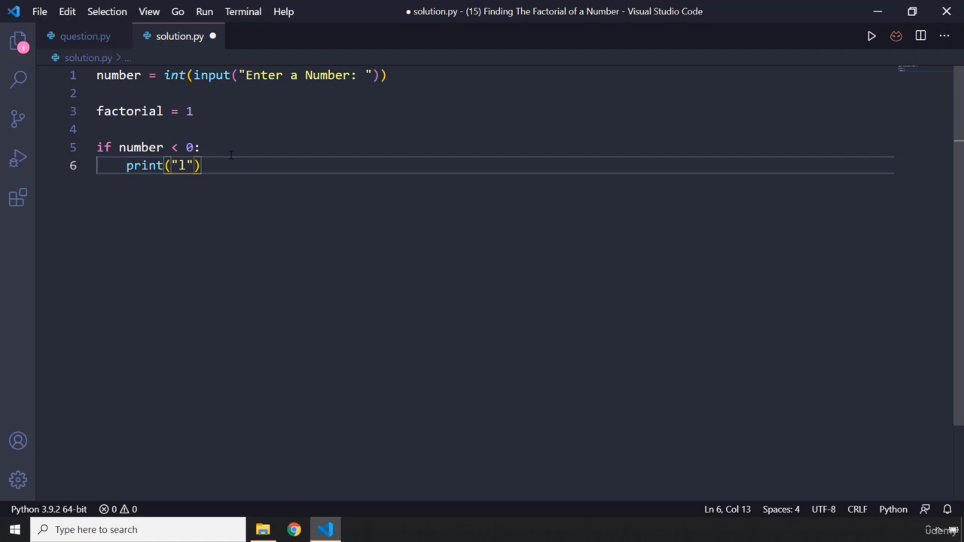
text(Please enter a positive number)
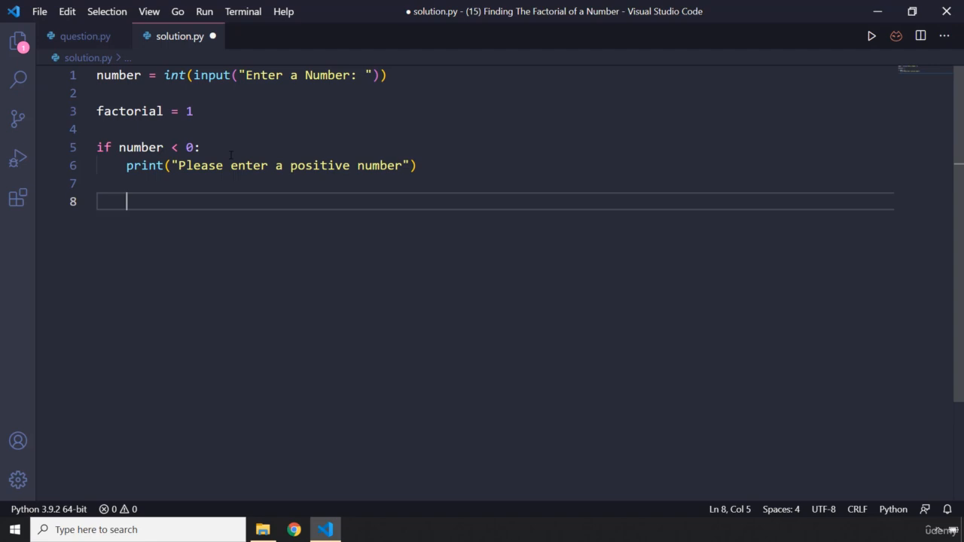
key(Backspace)
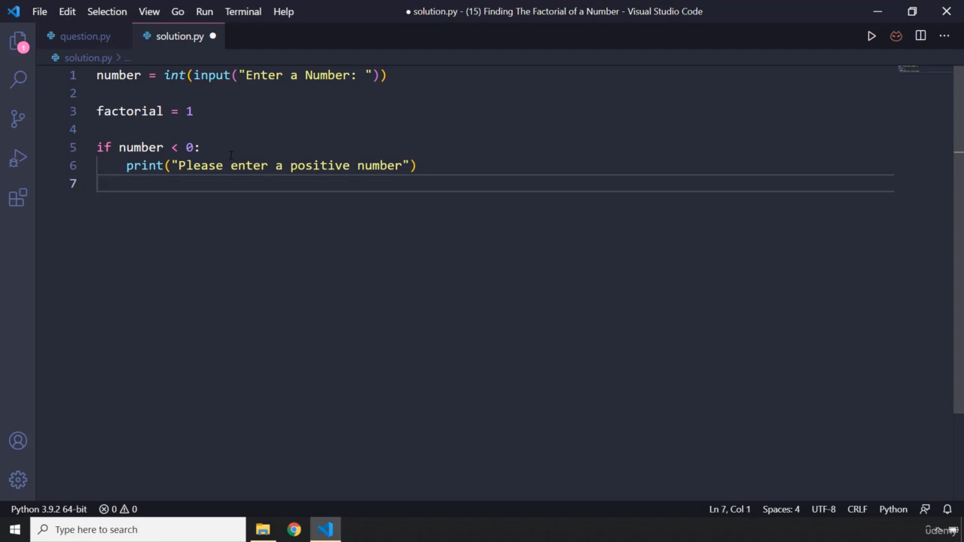
Add an elif printing "The factorial of 0 is 1" and begin else:.
text(el)
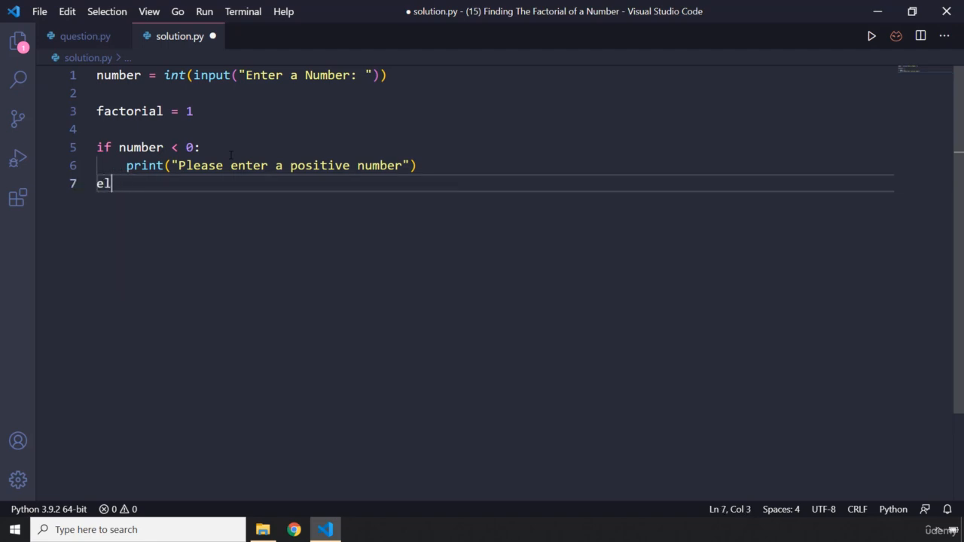
text(if number == 0:)
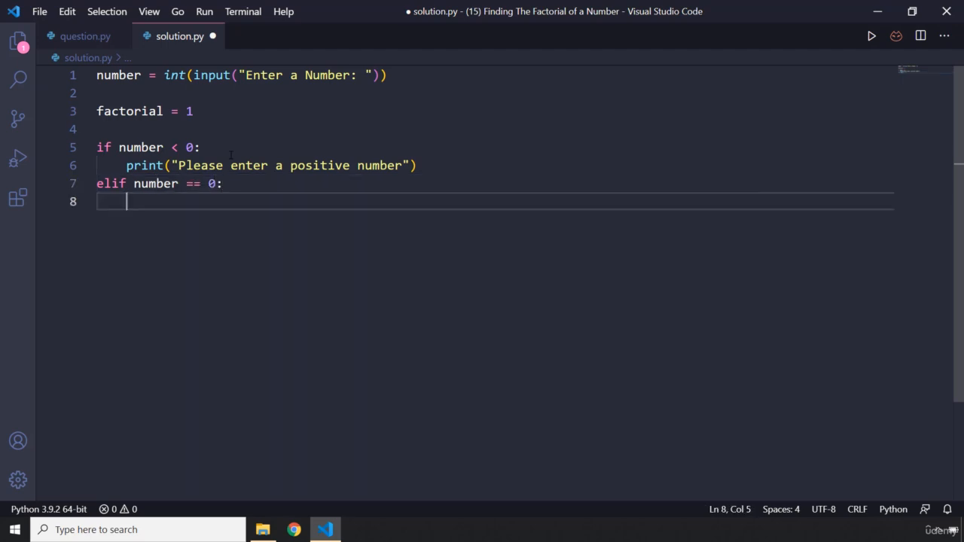
text(p)
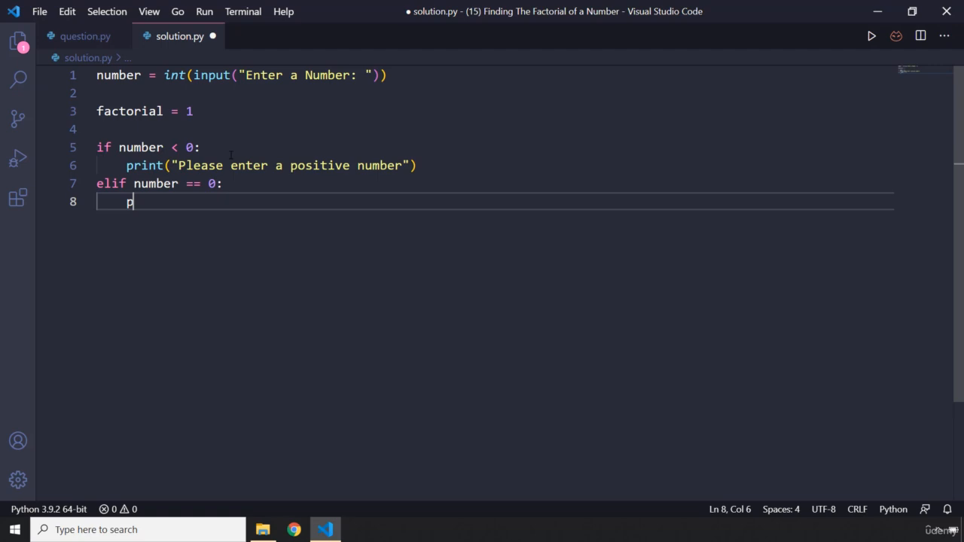
text(rint("T"))
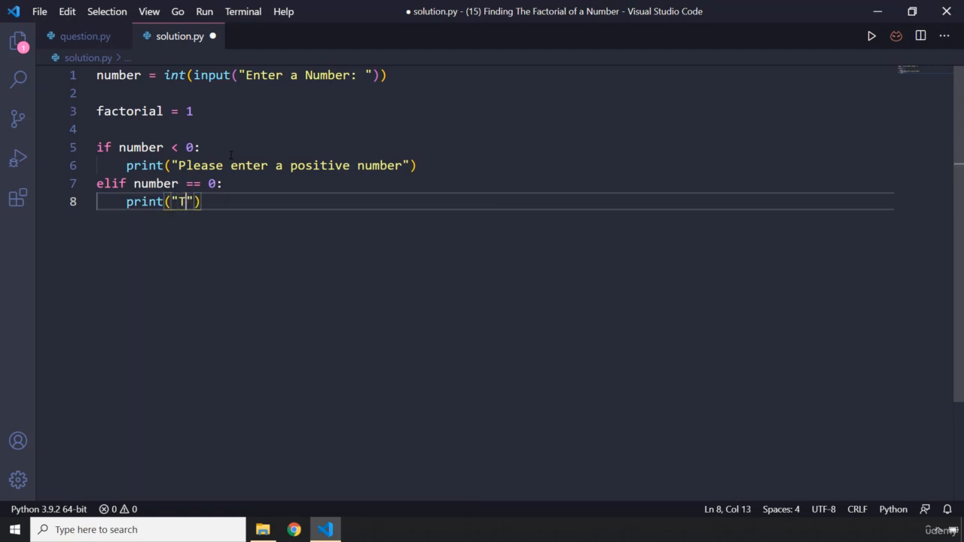
text(he factro)
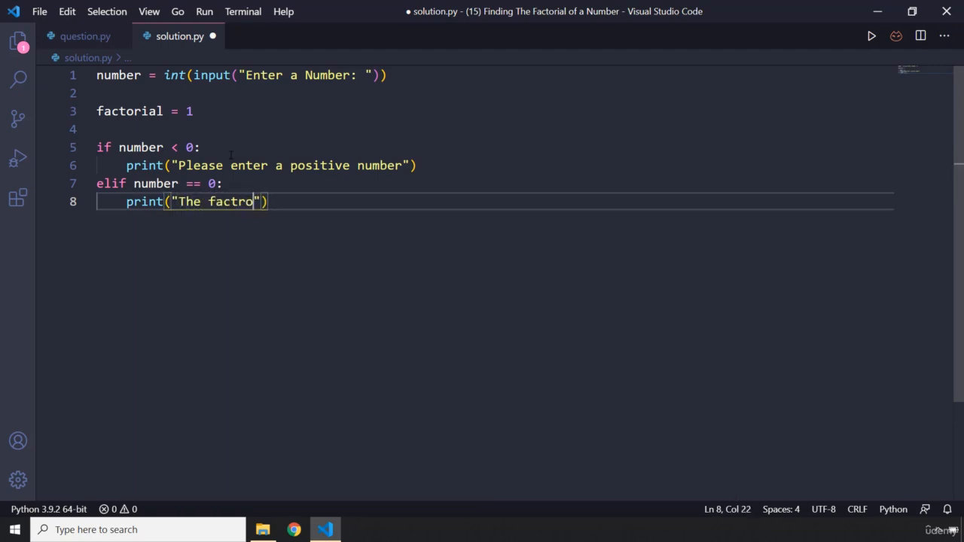
key(Backspace)
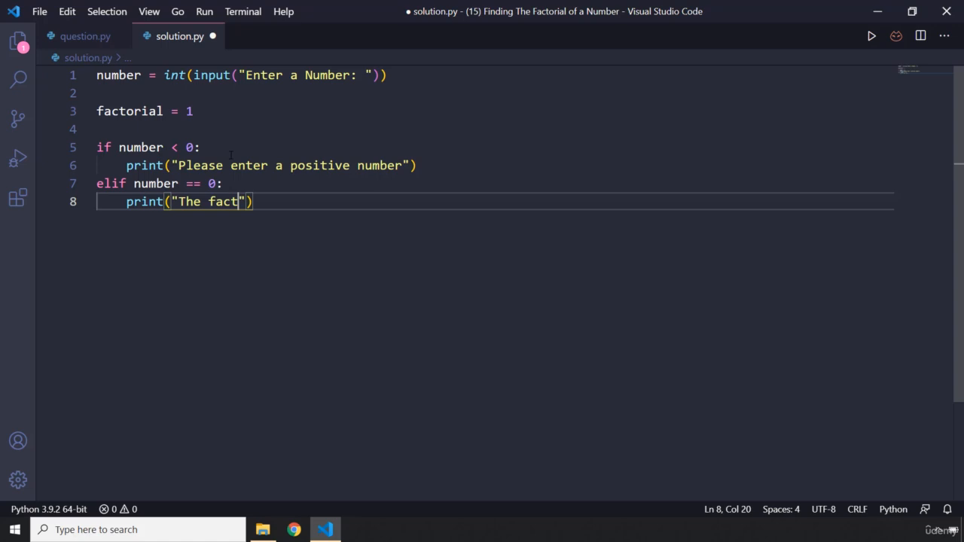
text(orial of)
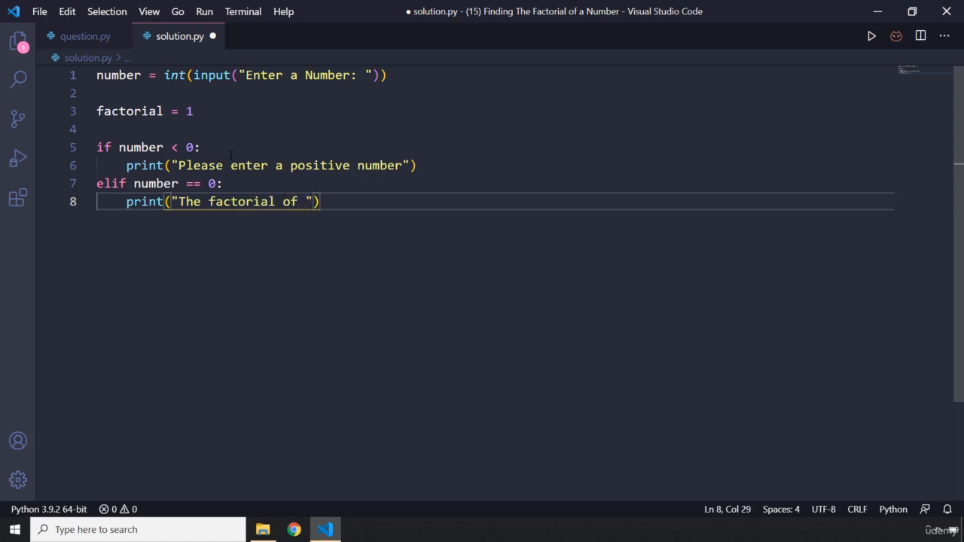
text(0 is 1)
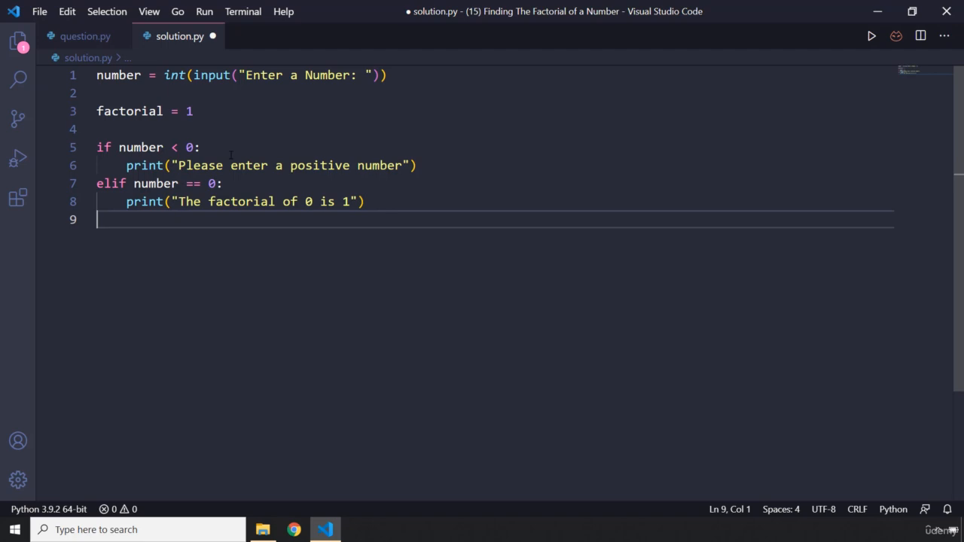
text(else:)
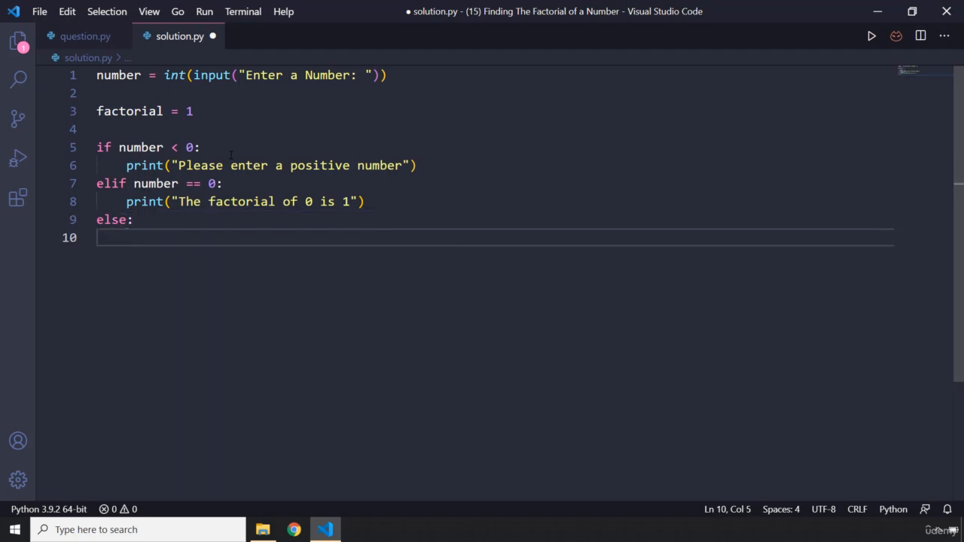
Write for x in range(1, number + 1) with body factorial *= x.
text(for x in ra)
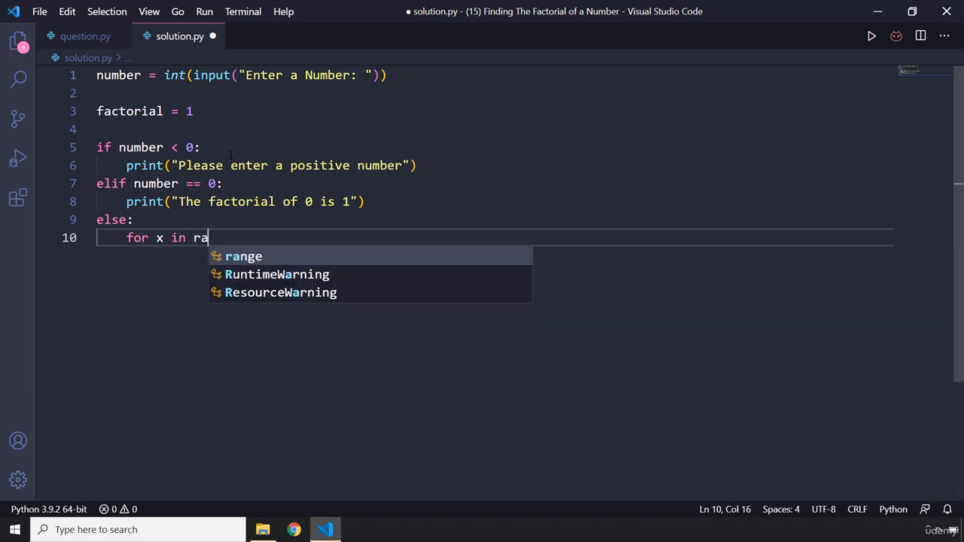
text(nge(1, number)
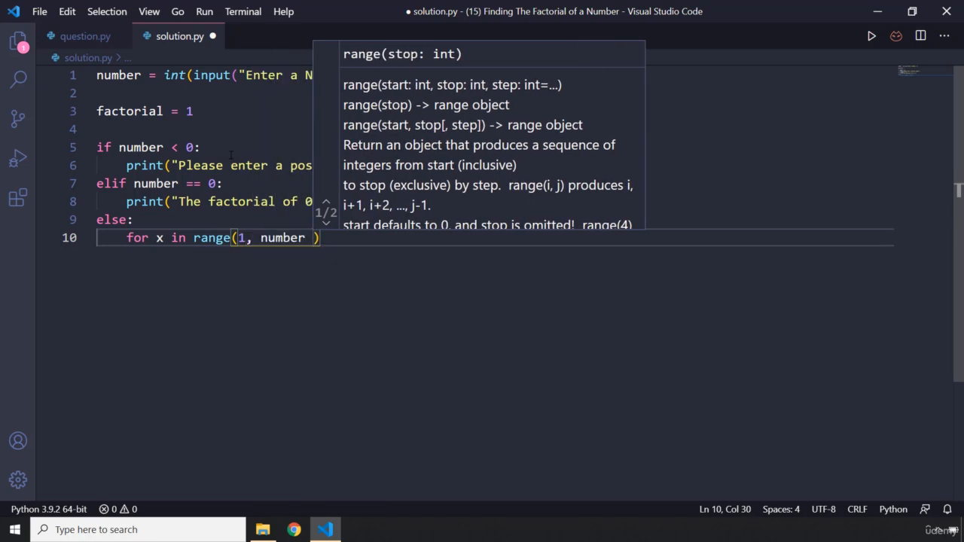
mouse_move(282, 238)
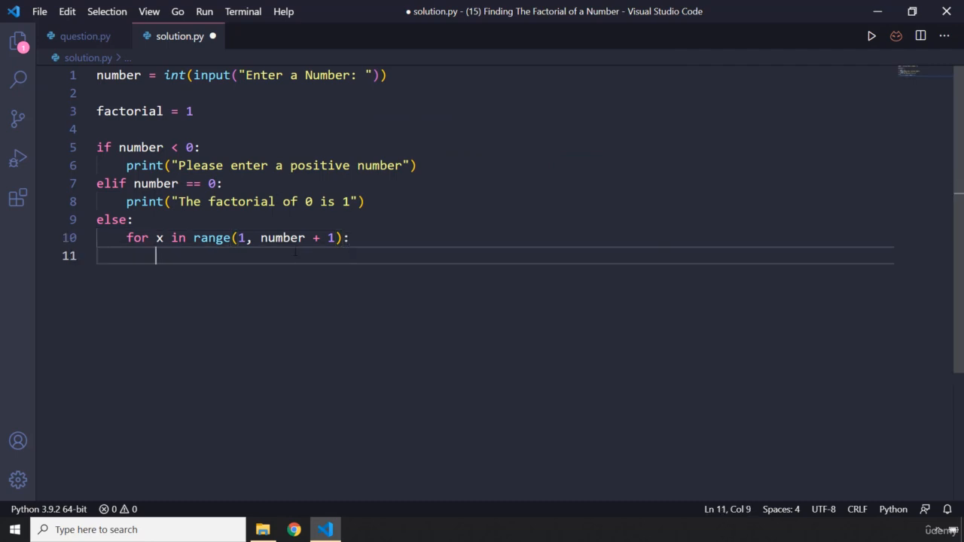
double_click(281, 237)
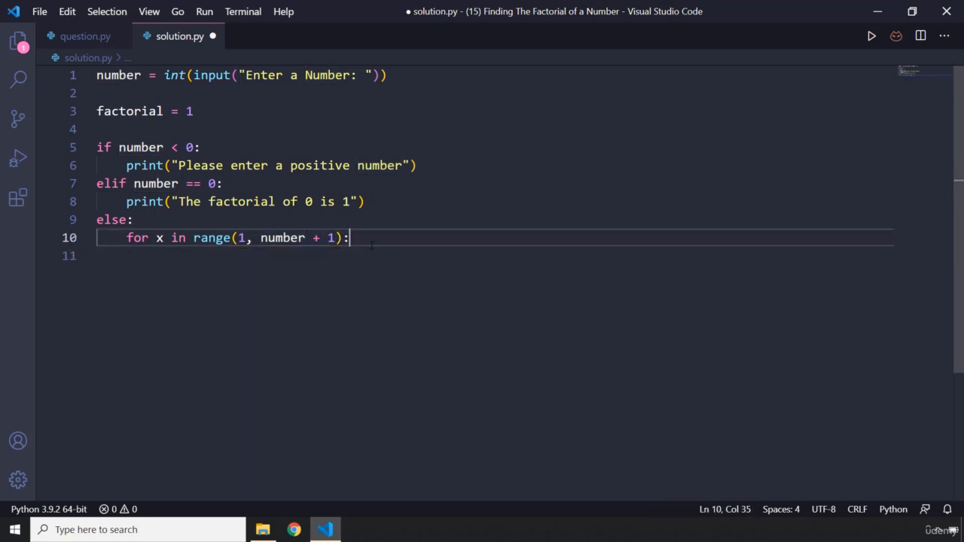
key(Enter)
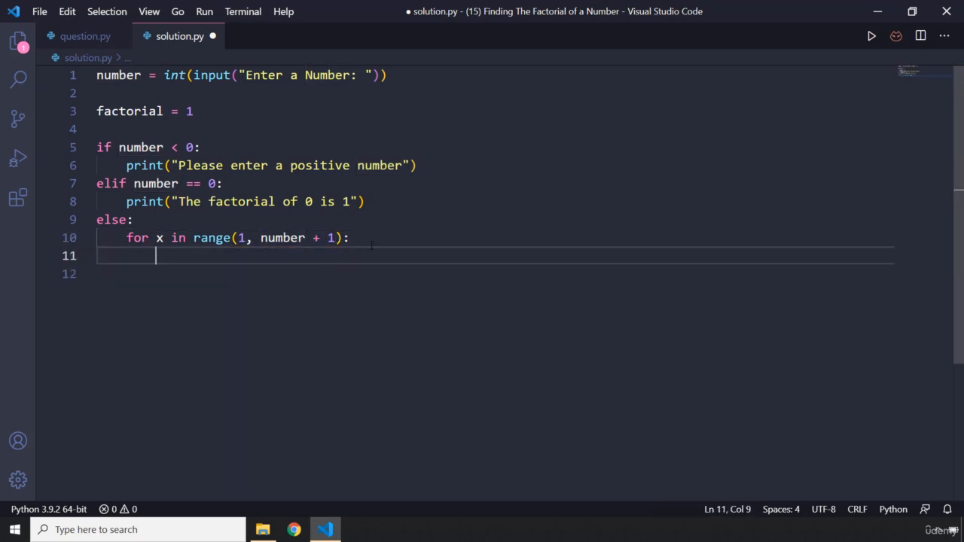
text(factorial)
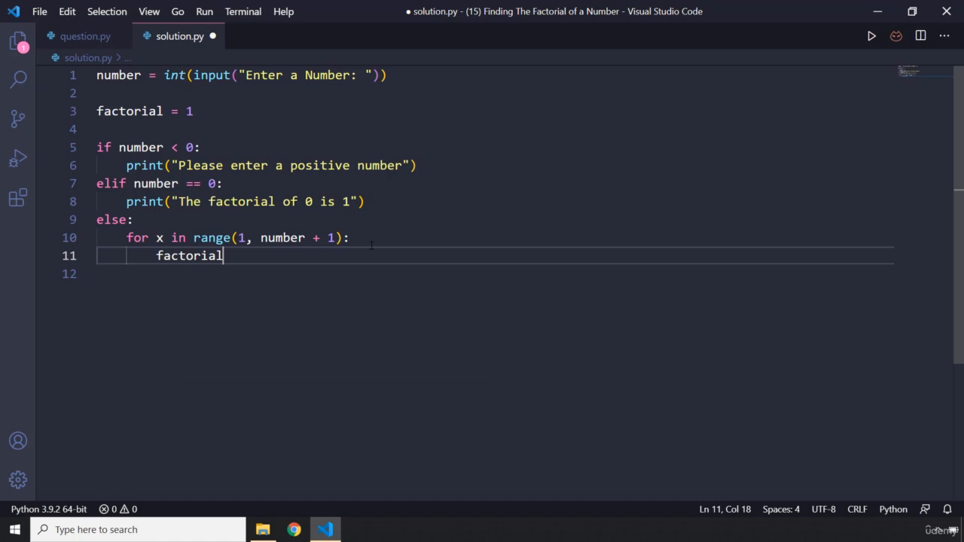
text(*=)
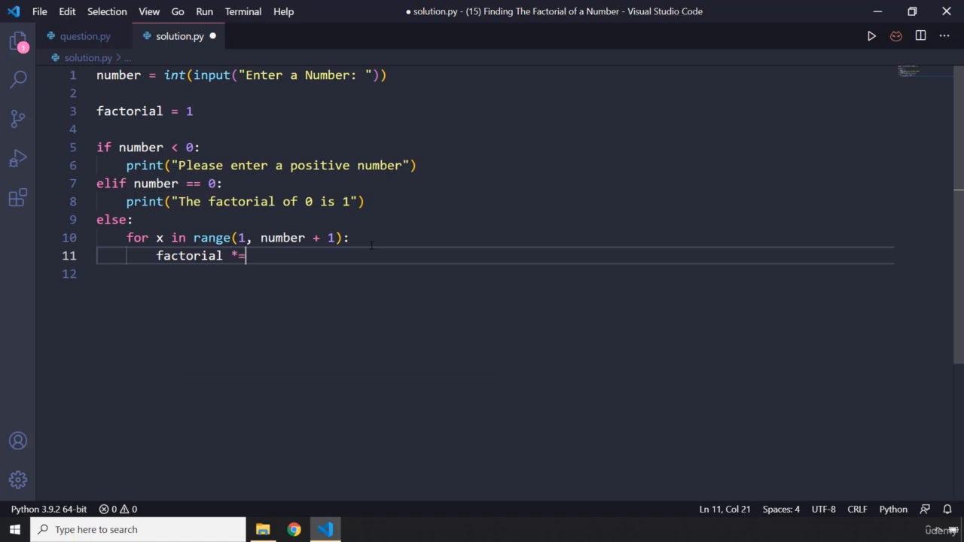
text(x)
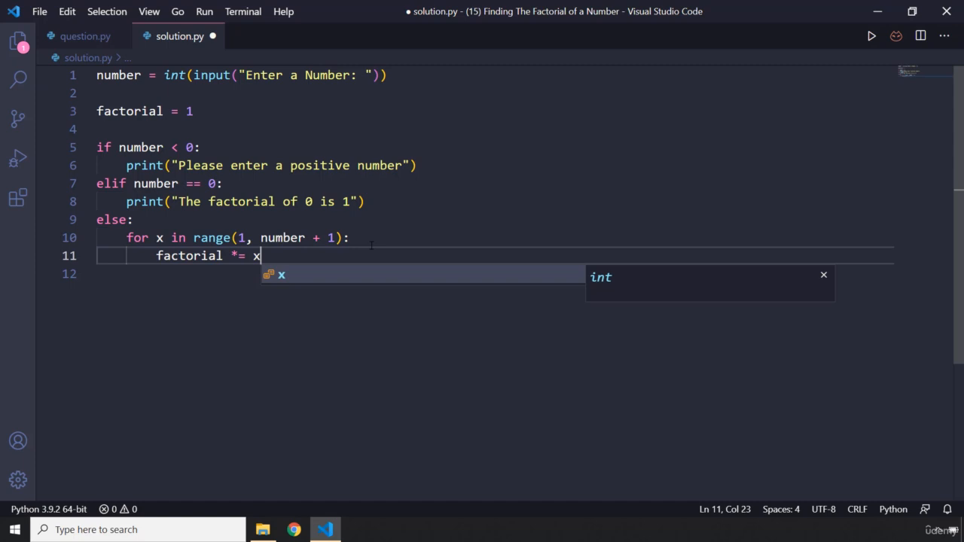
key(enter)
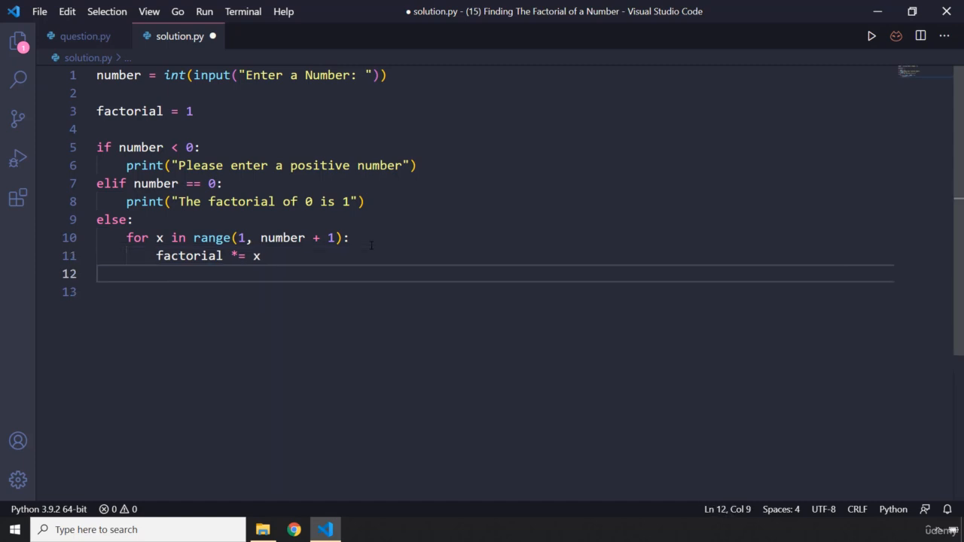
text(print(f")
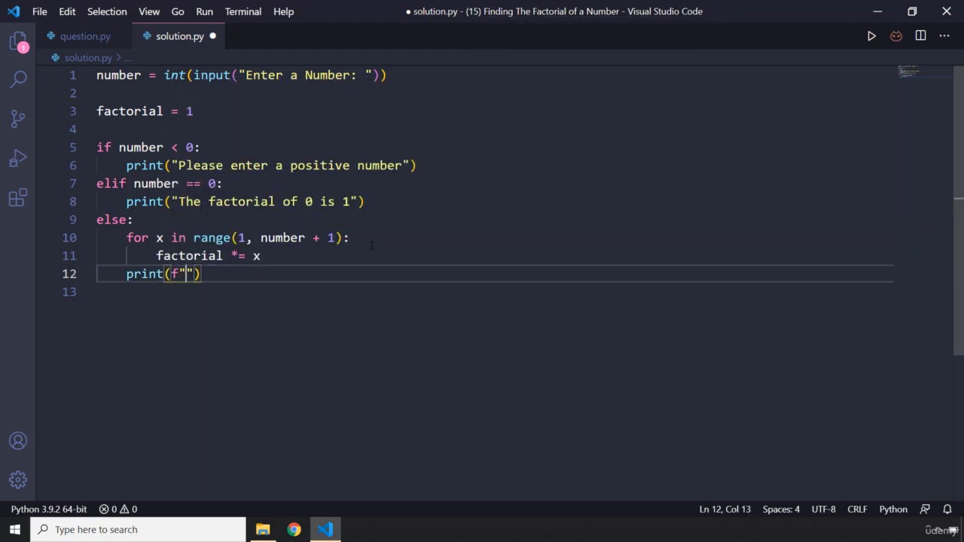
Print f"The factorial of {number} is {factorial}" after the loop.
text(The fac)
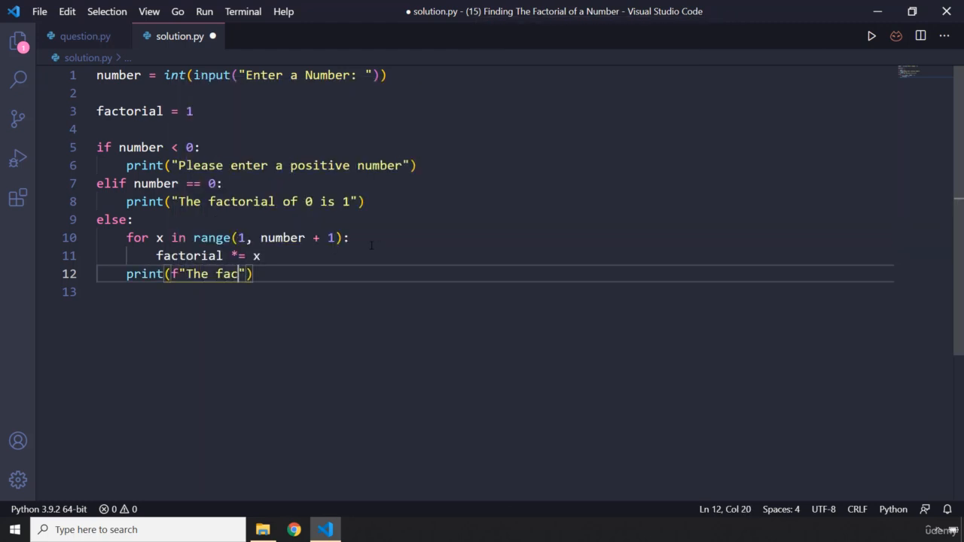
text(torial of)
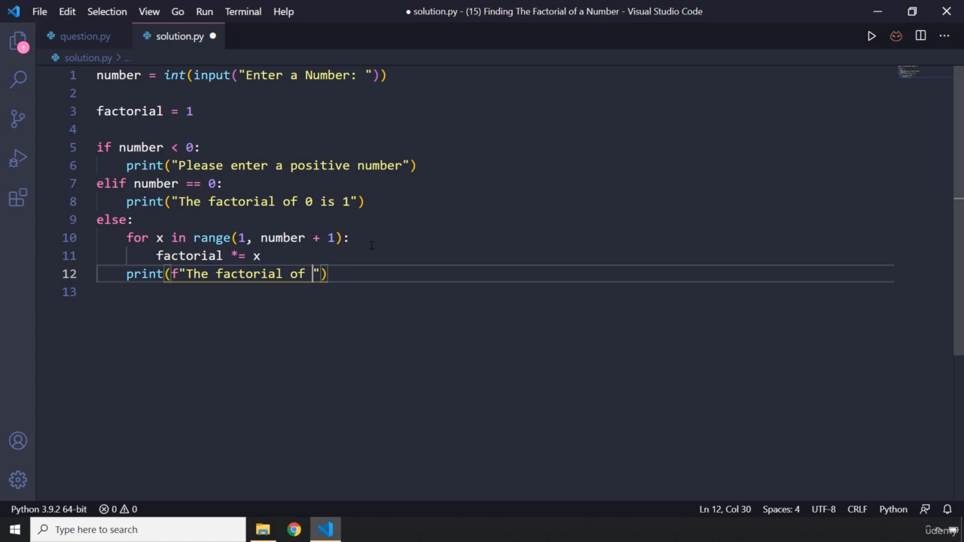
text({n})
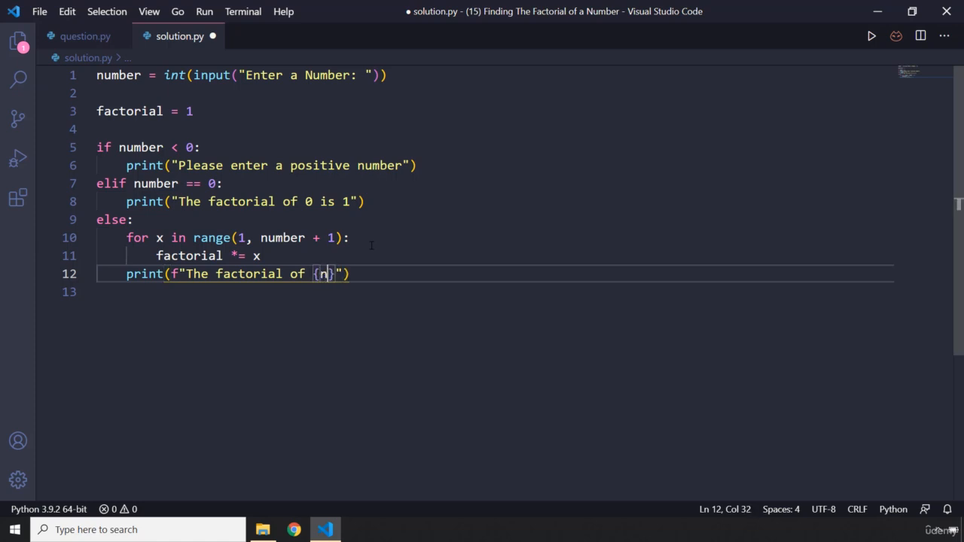
text(umber} is)
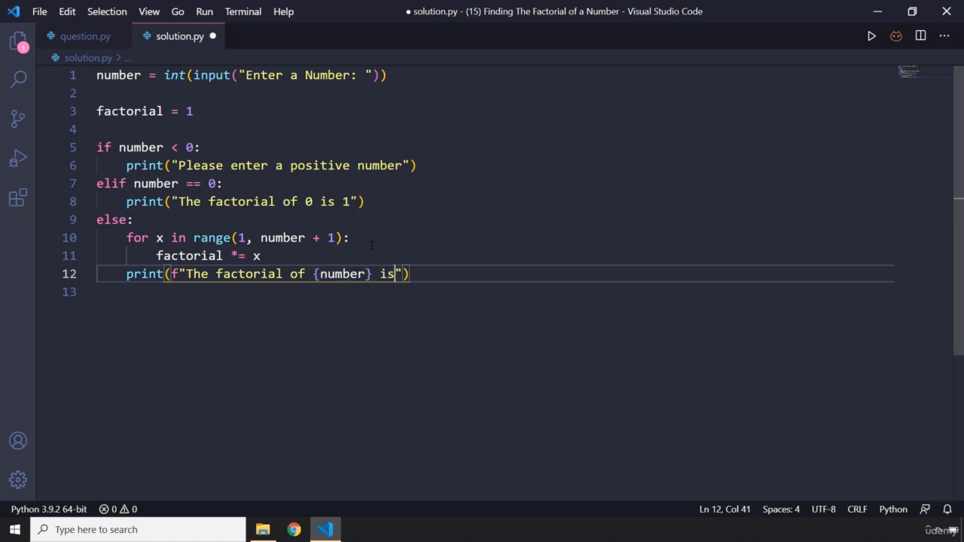
text({f})
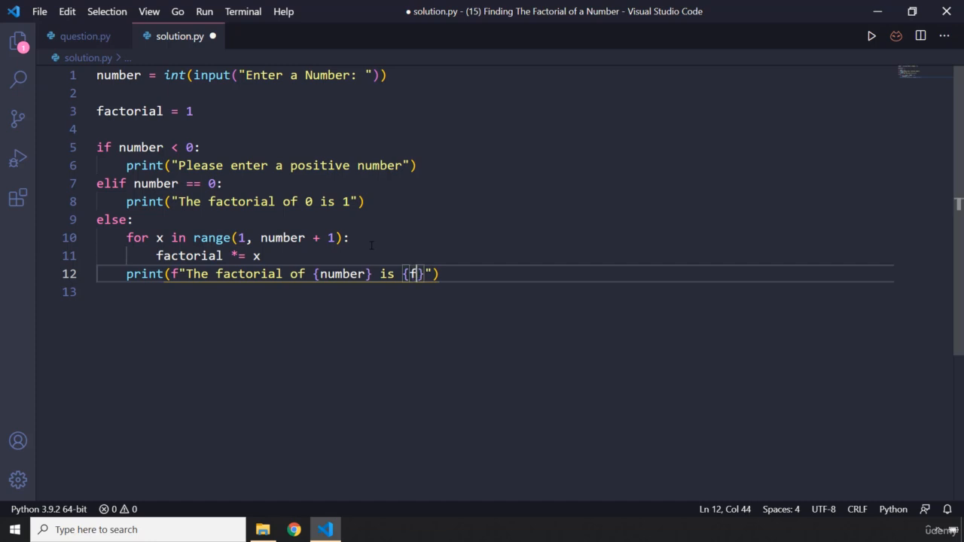
text(actorial)
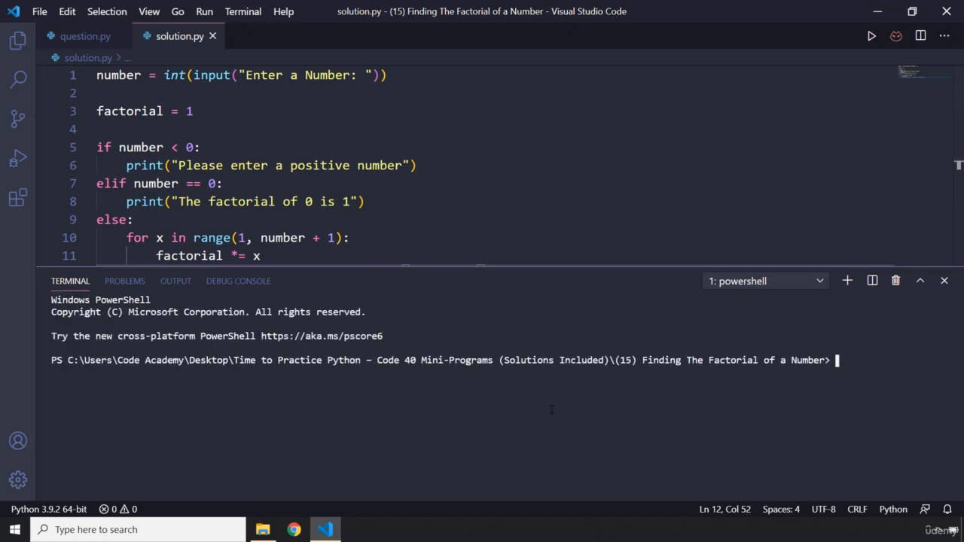
Run python solution.py in the terminal with input 3, then again with 4.
text(python solution.py)
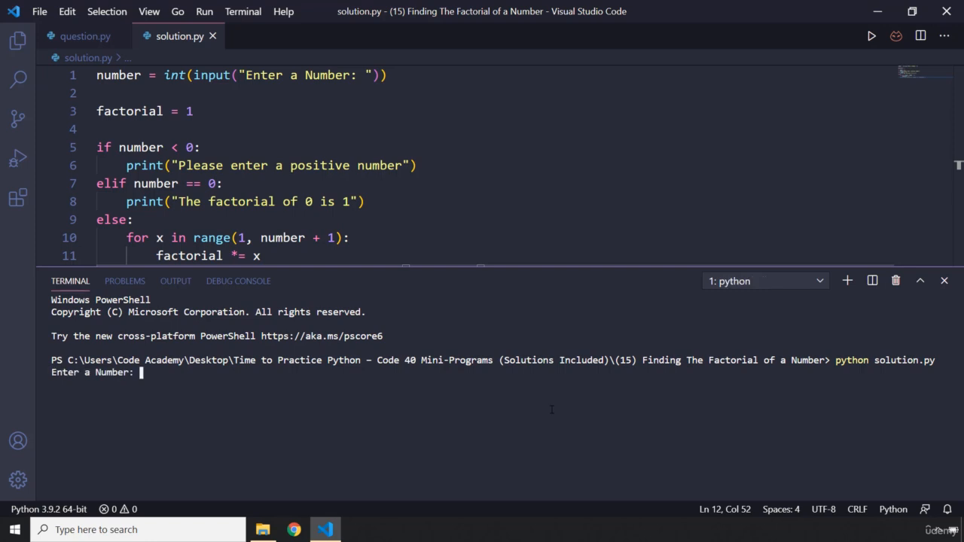
text(3)
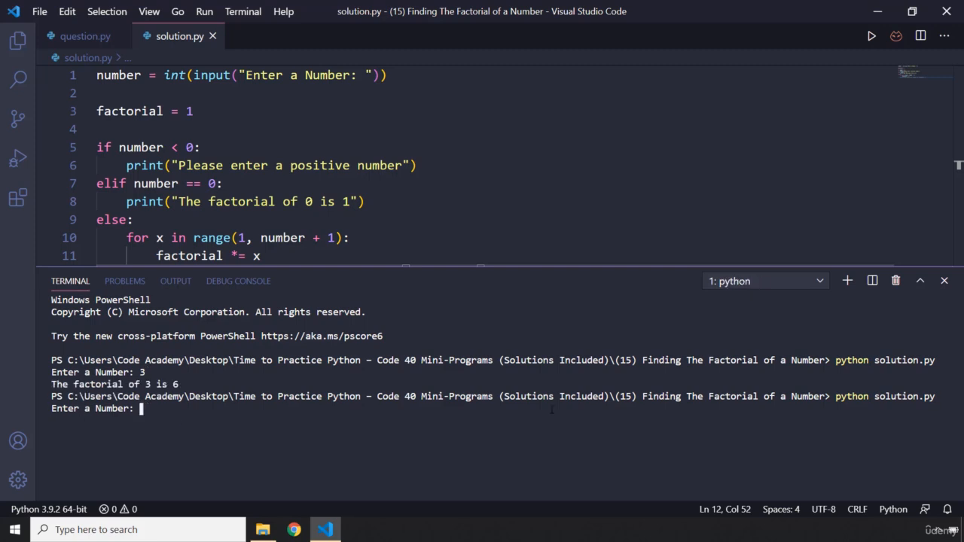
text(4)
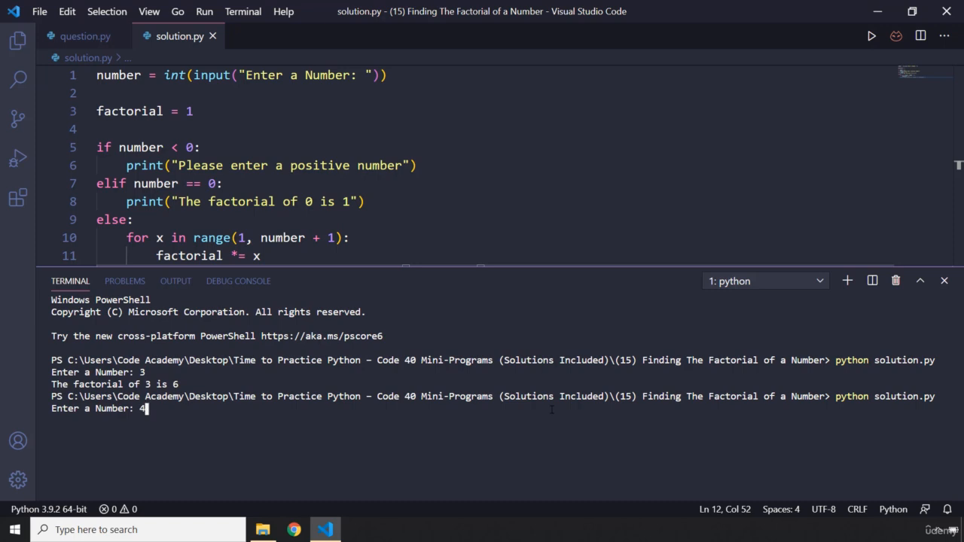